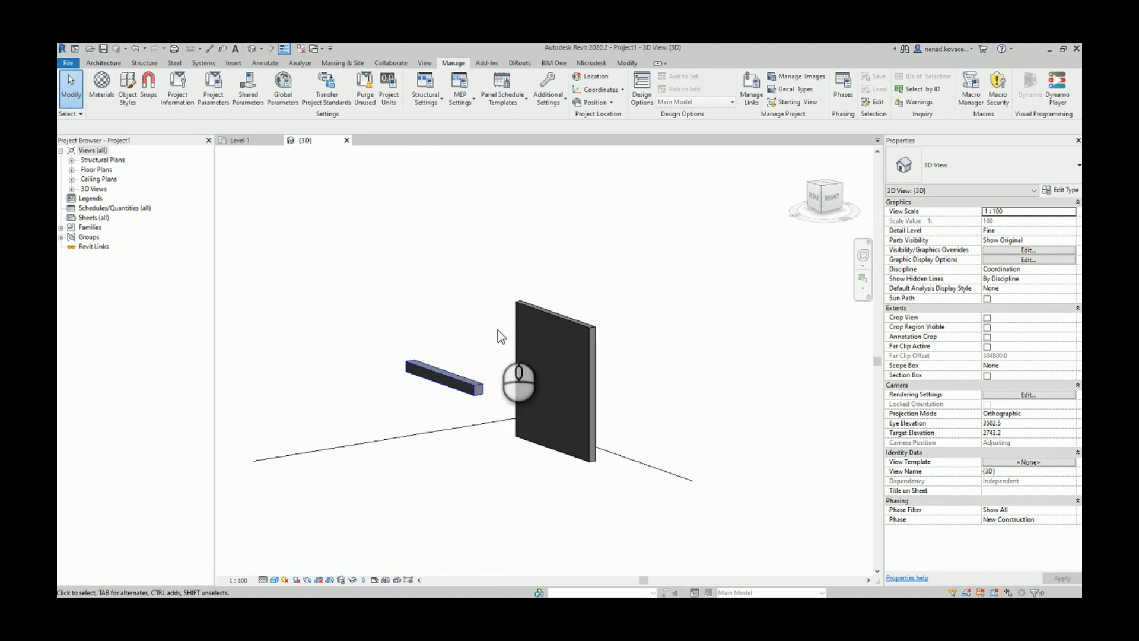
Step: Launch the Dynamo editor from Revit's Manage tab
click(549, 389)
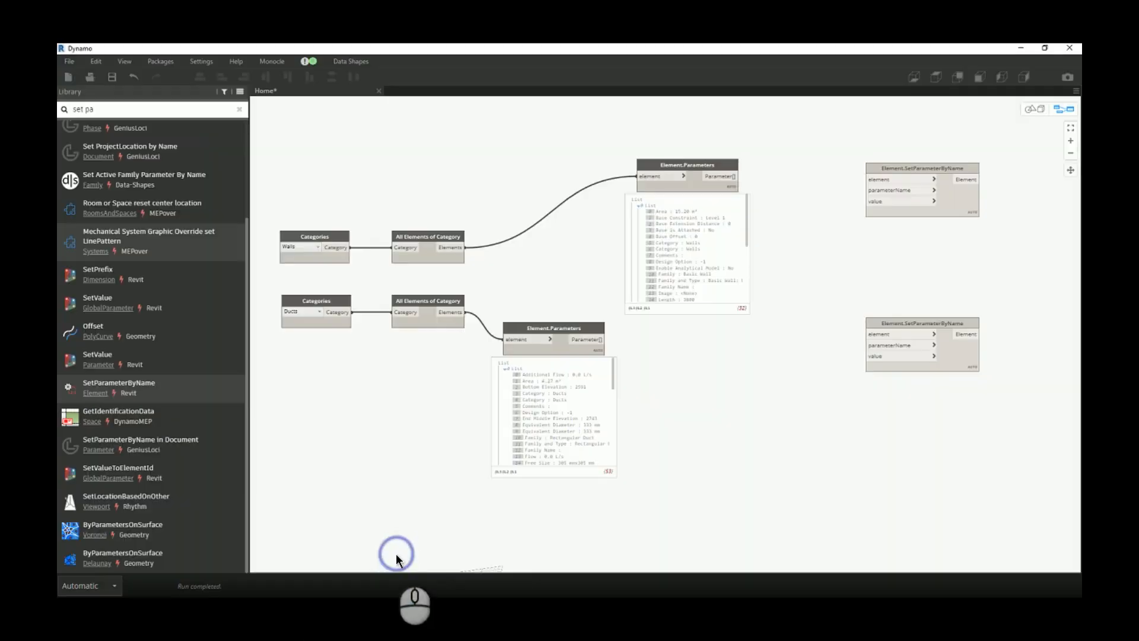
mouse_move(622, 498)
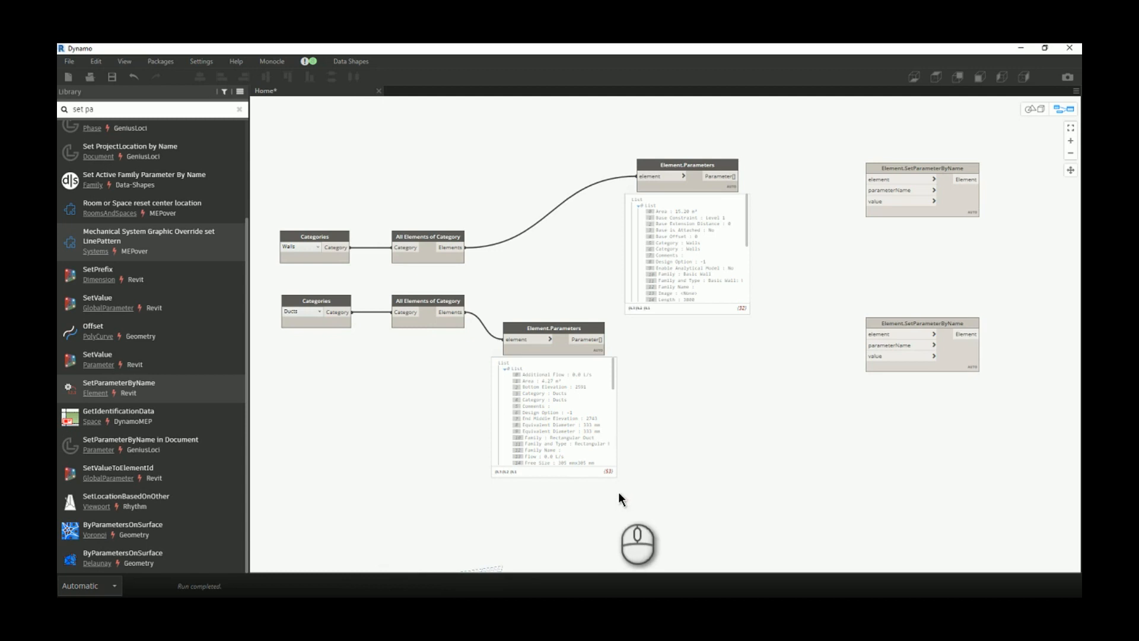
mouse_move(468, 458)
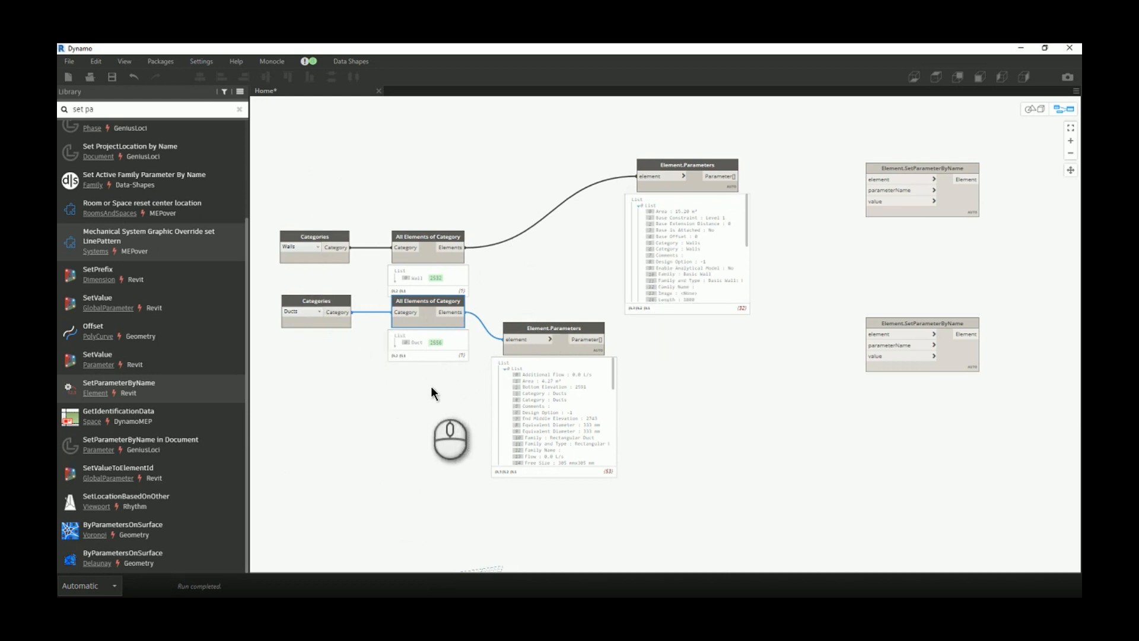
mouse_move(434, 408)
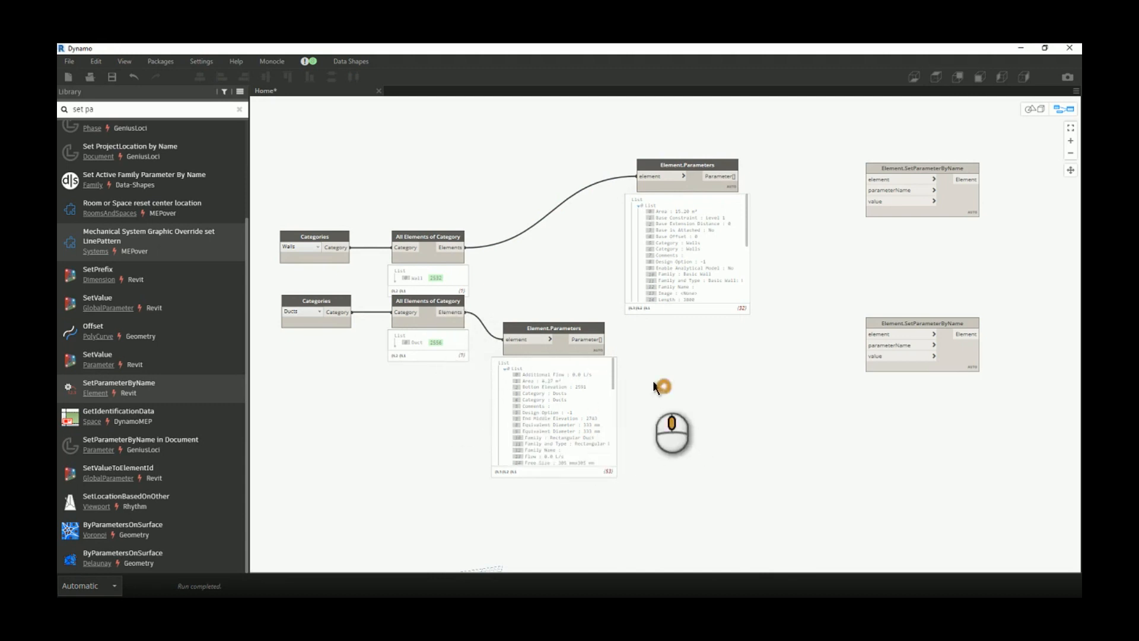
drag(661, 384, 389, 420)
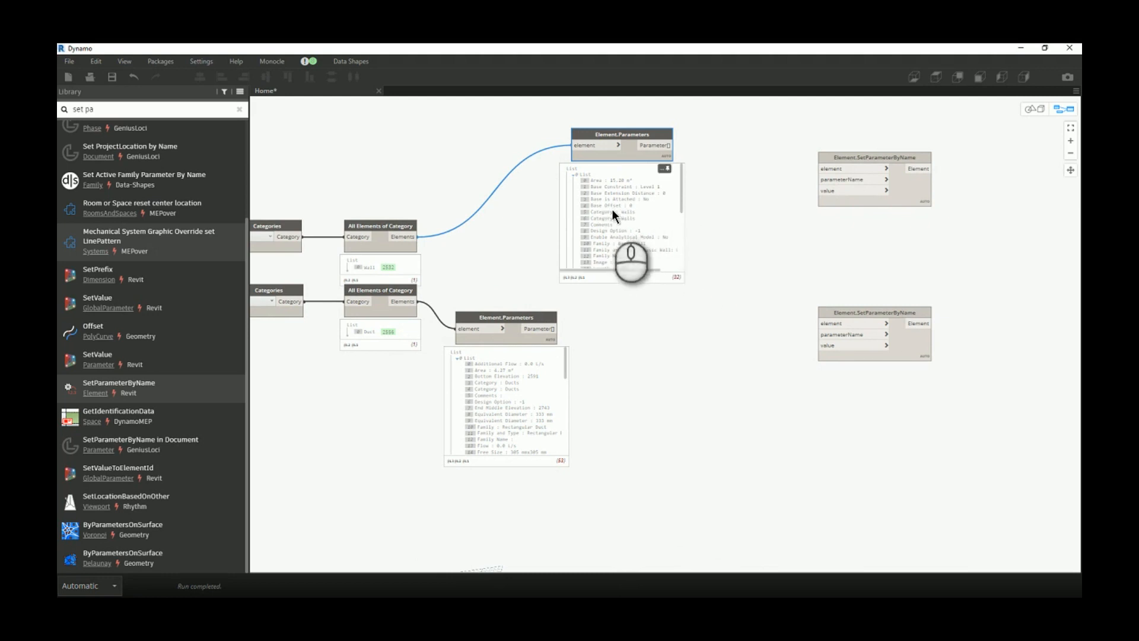
scroll(down, 3)
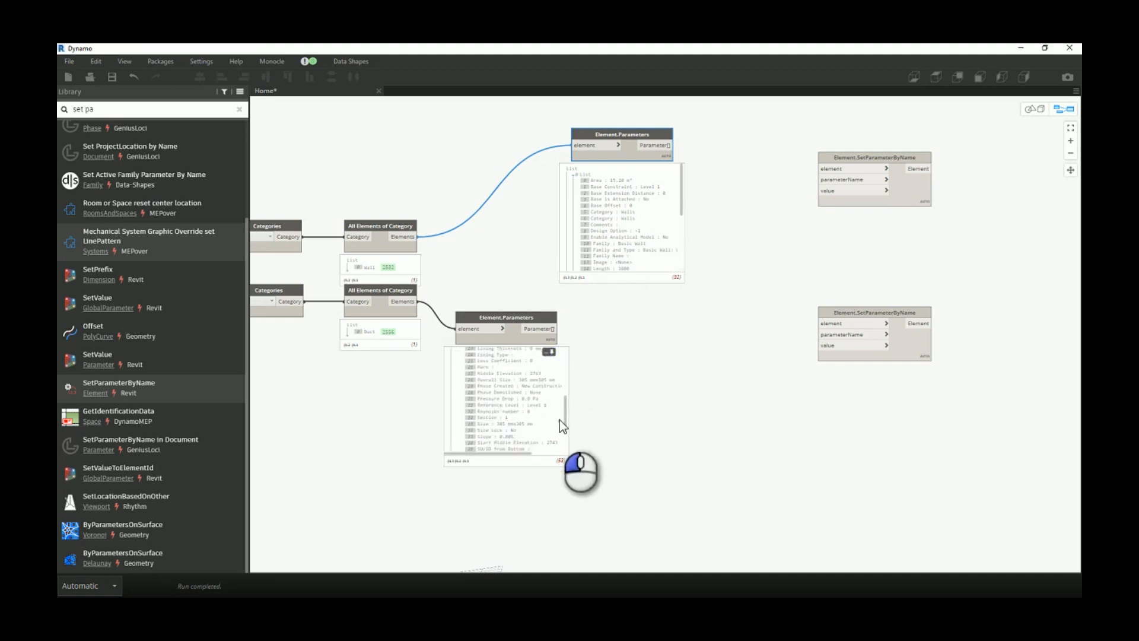
scroll(down, 3)
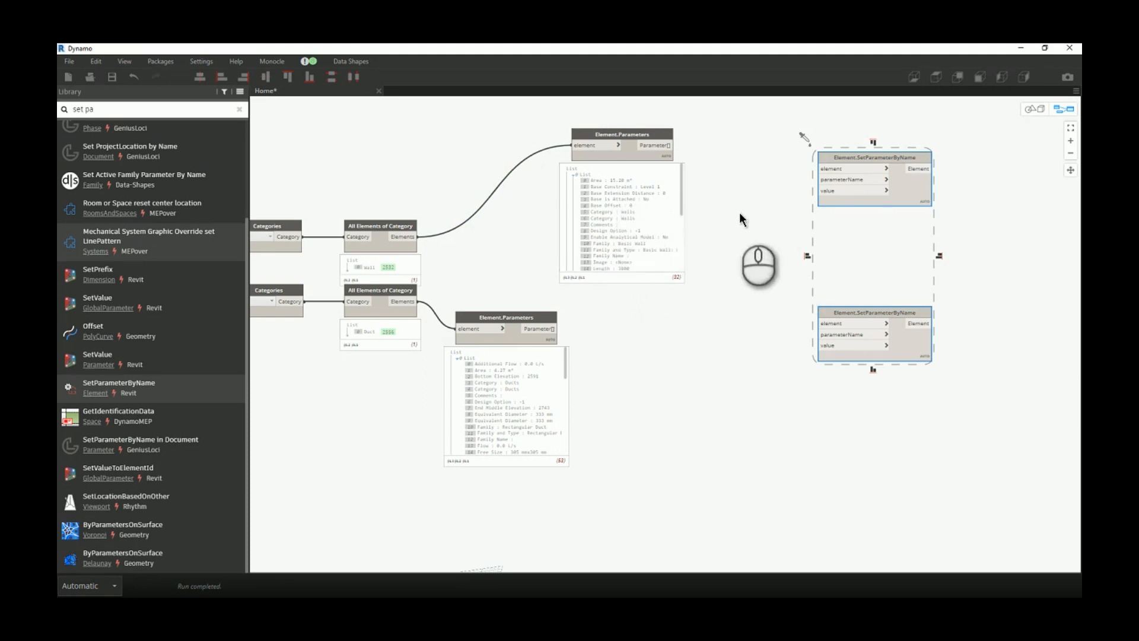
mouse_move(396, 314)
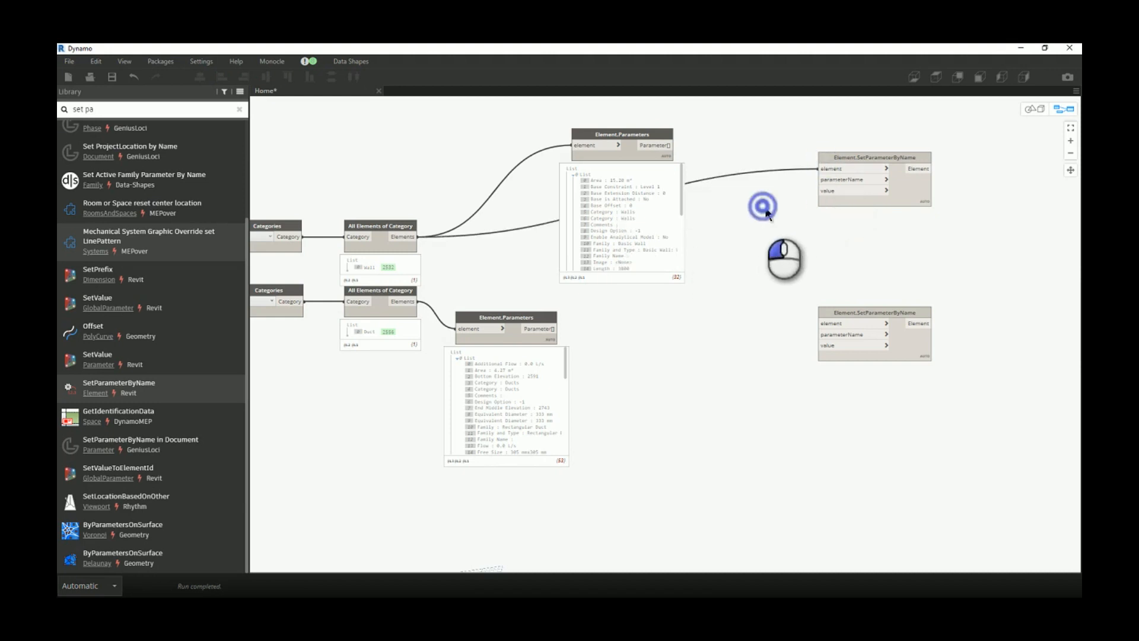
Step: Add a Code Block reading "Base Offset", wire it to parameterName and the walls into element
double_click(764, 206)
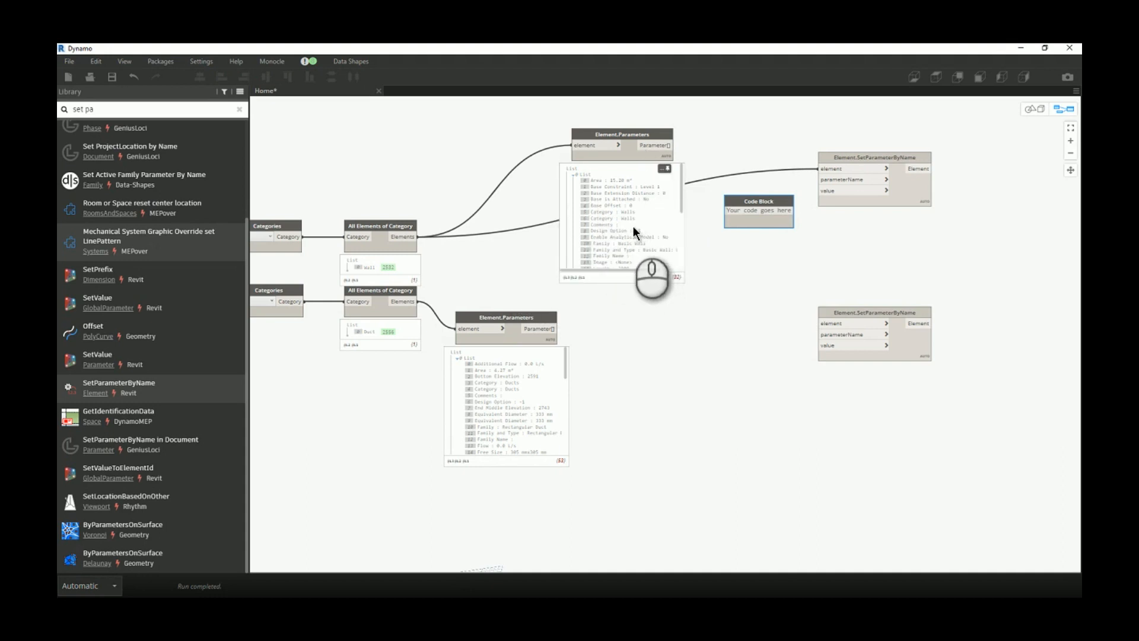
click(757, 212)
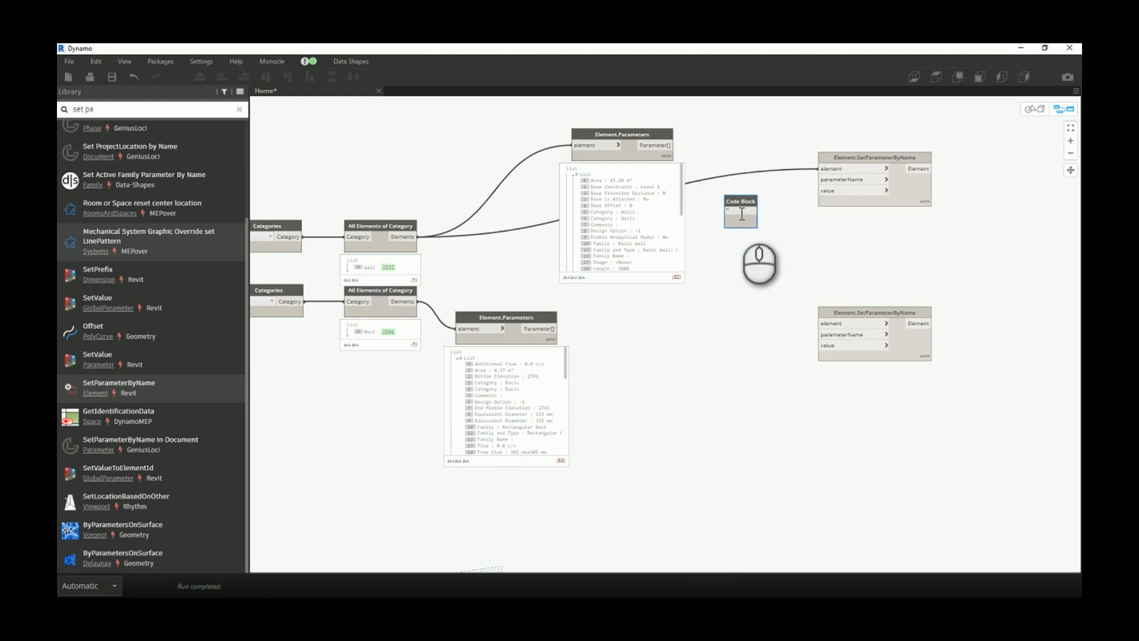
text("Base Offset")
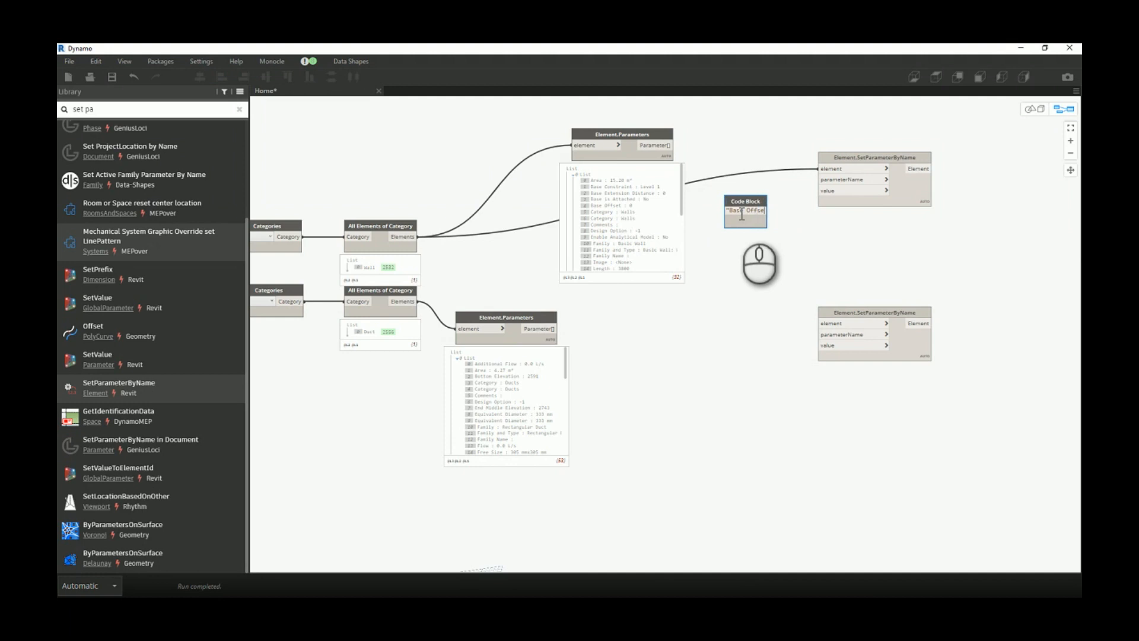
text(")
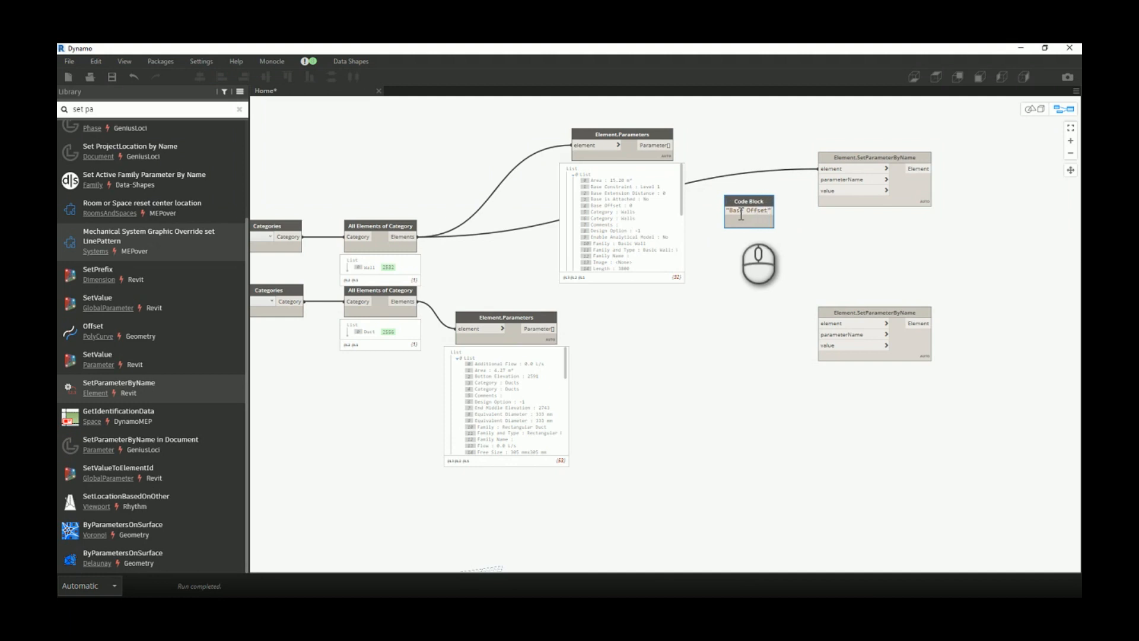
drag(790, 210, 816, 179)
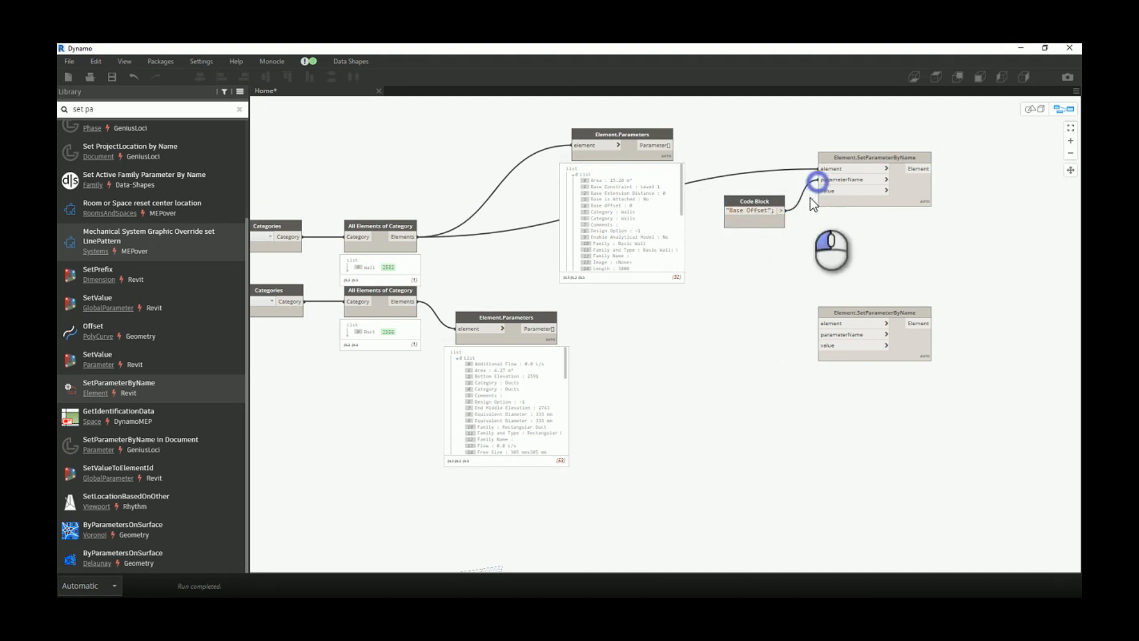
drag(779, 208, 820, 179)
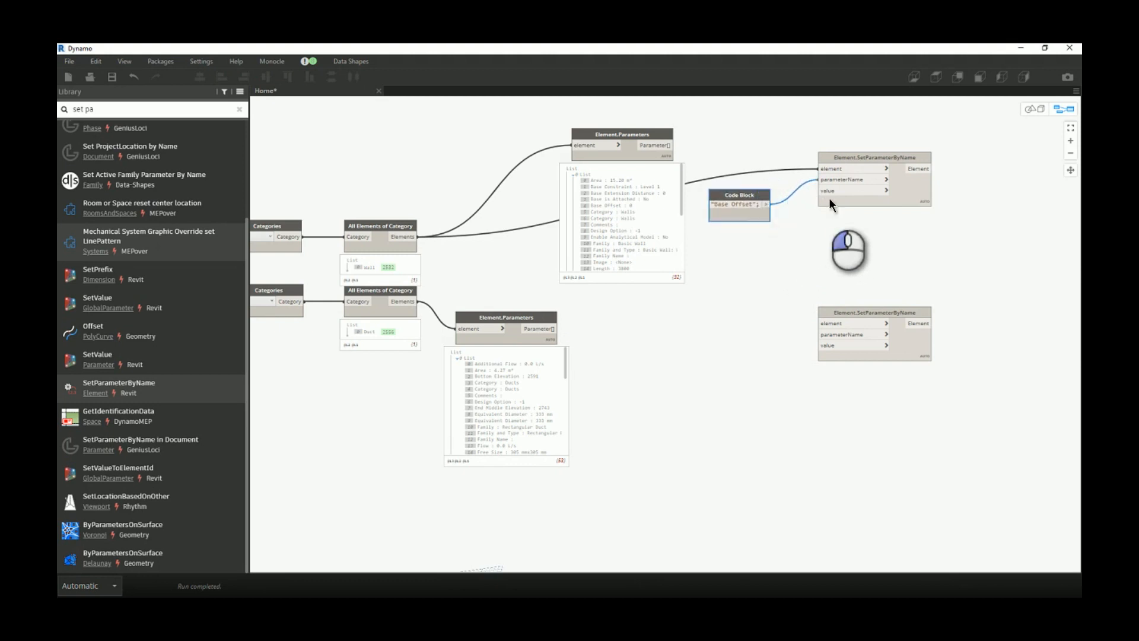
mouse_move(786, 241)
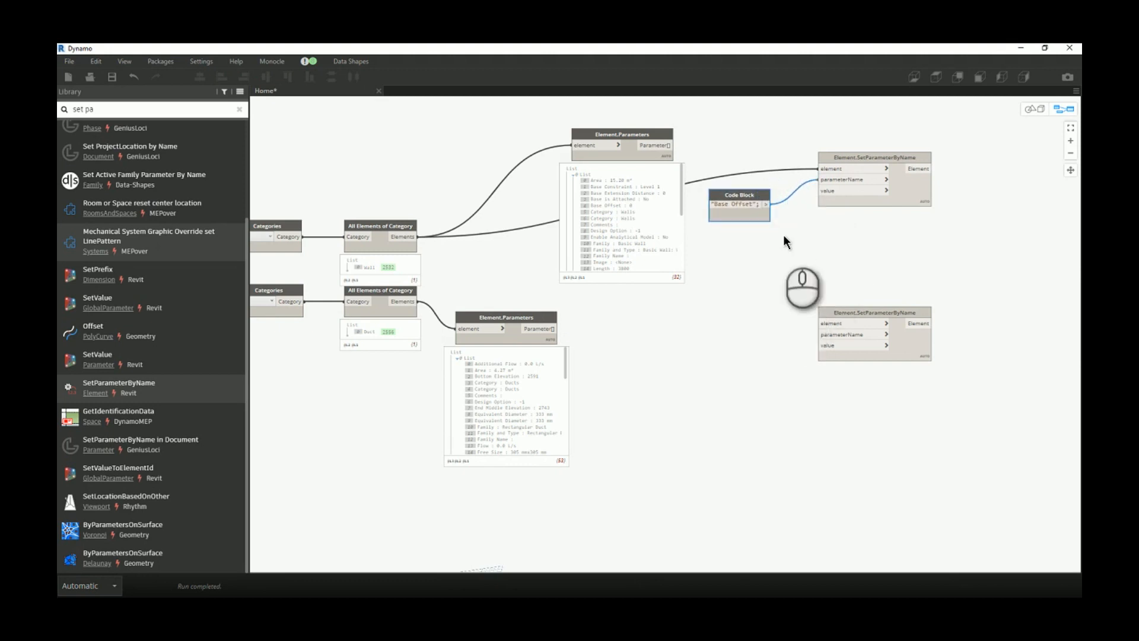
mouse_move(791, 353)
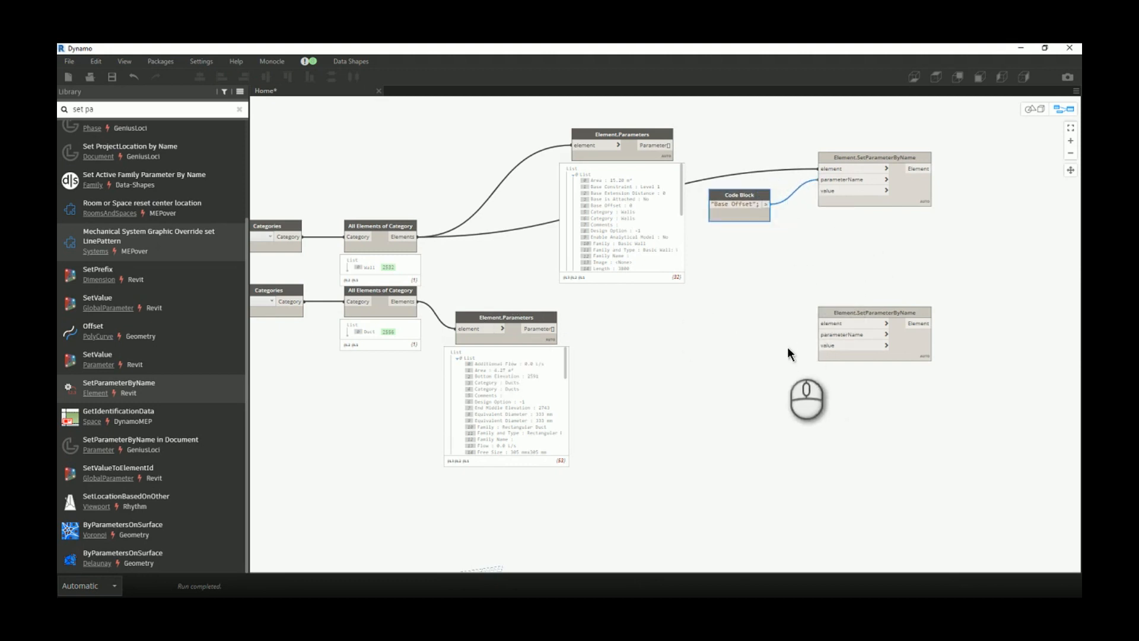
drag(418, 301, 831, 323)
text("Width";)
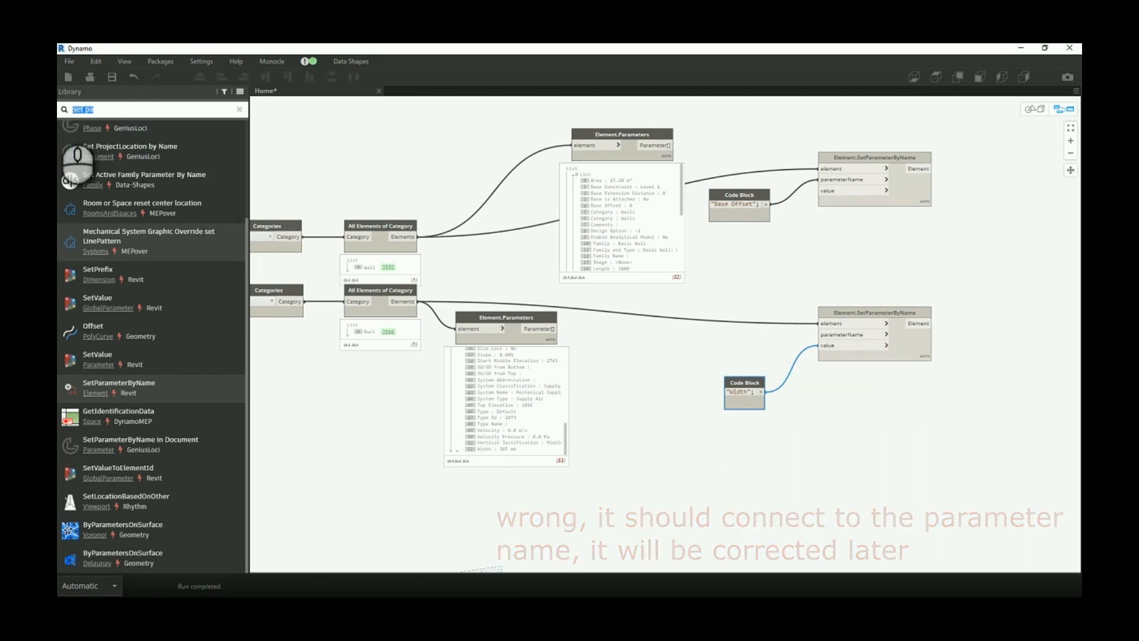
Step: Place Number Sliders feeding the SetParameterByName value ports, wall slider stepping by 100
text(number sli)
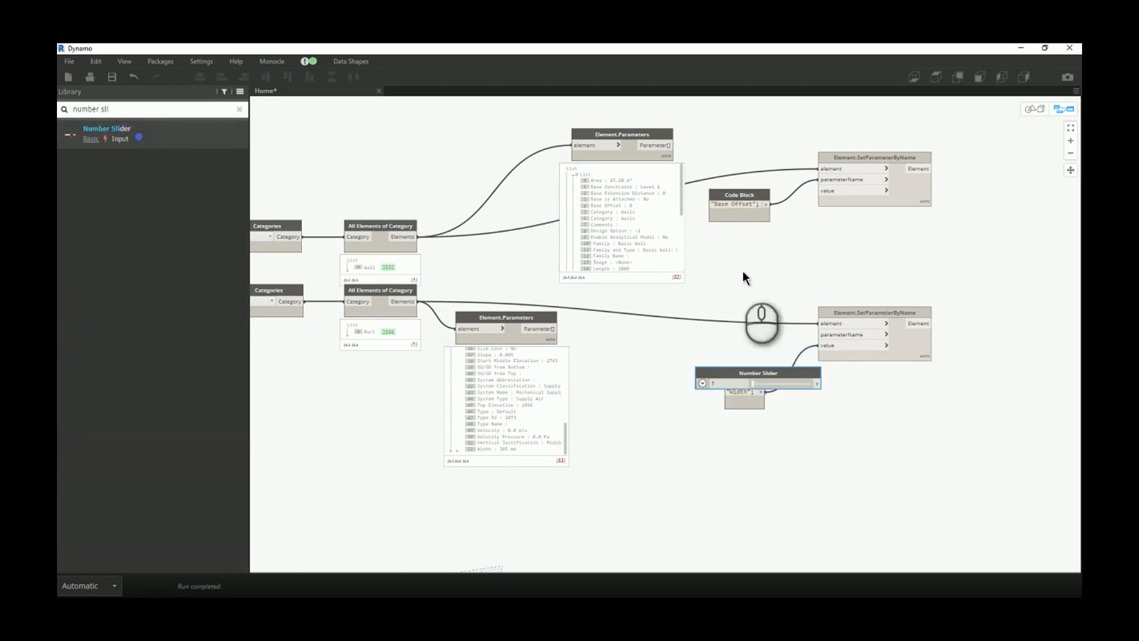
drag(758, 373, 719, 247)
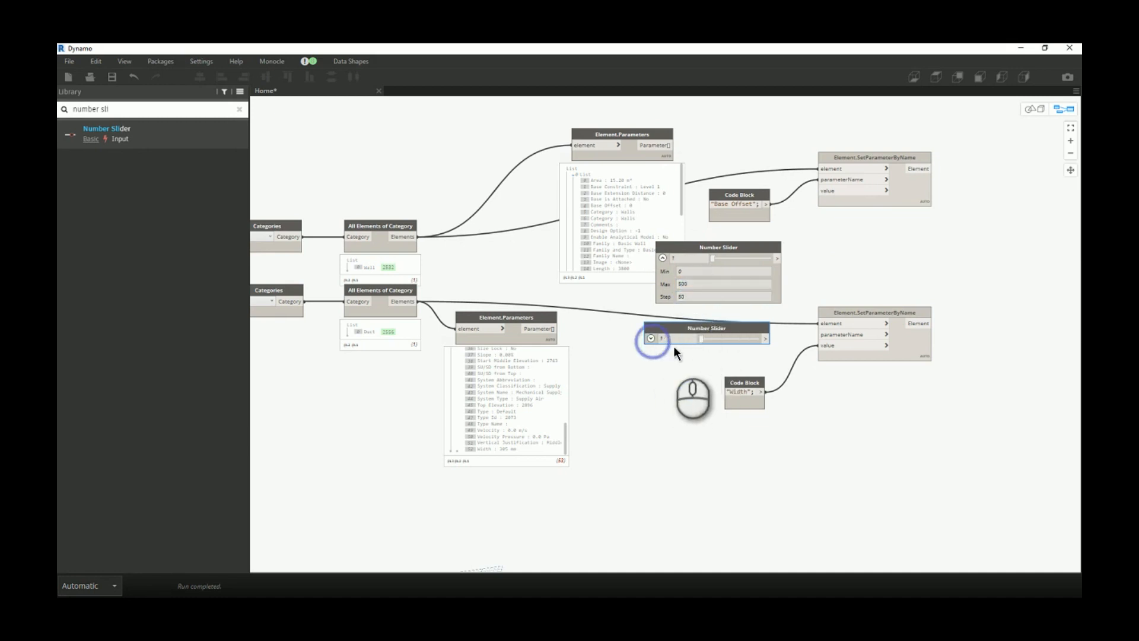
text(100)
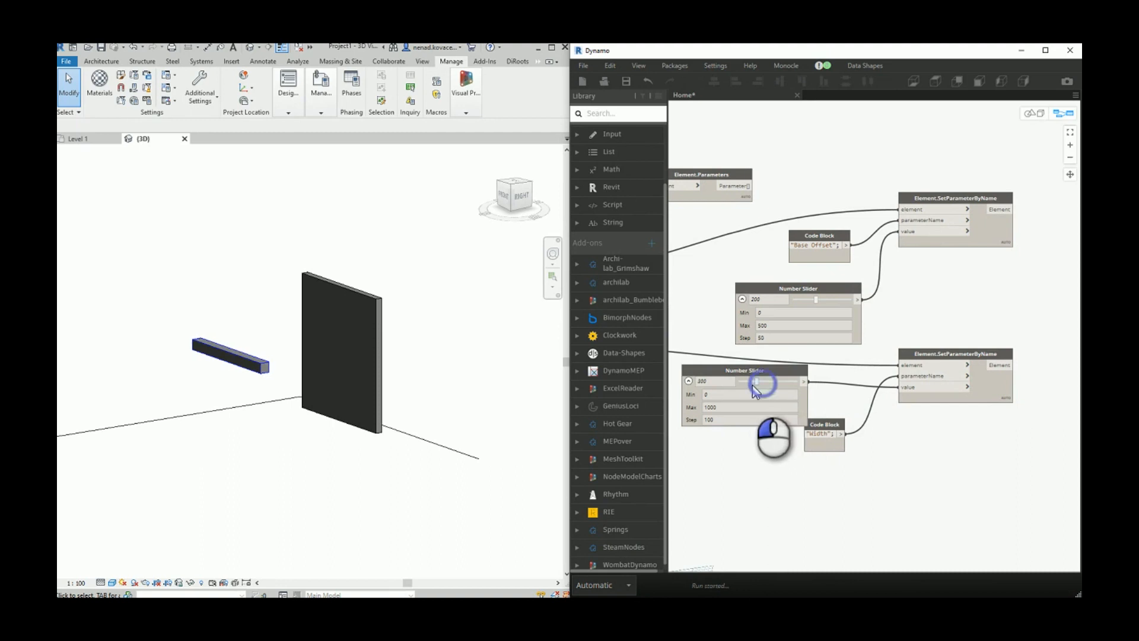
Step: Drag the duct Width slider up to 1000, then bring the wall slider down to 0
drag(756, 381, 795, 381)
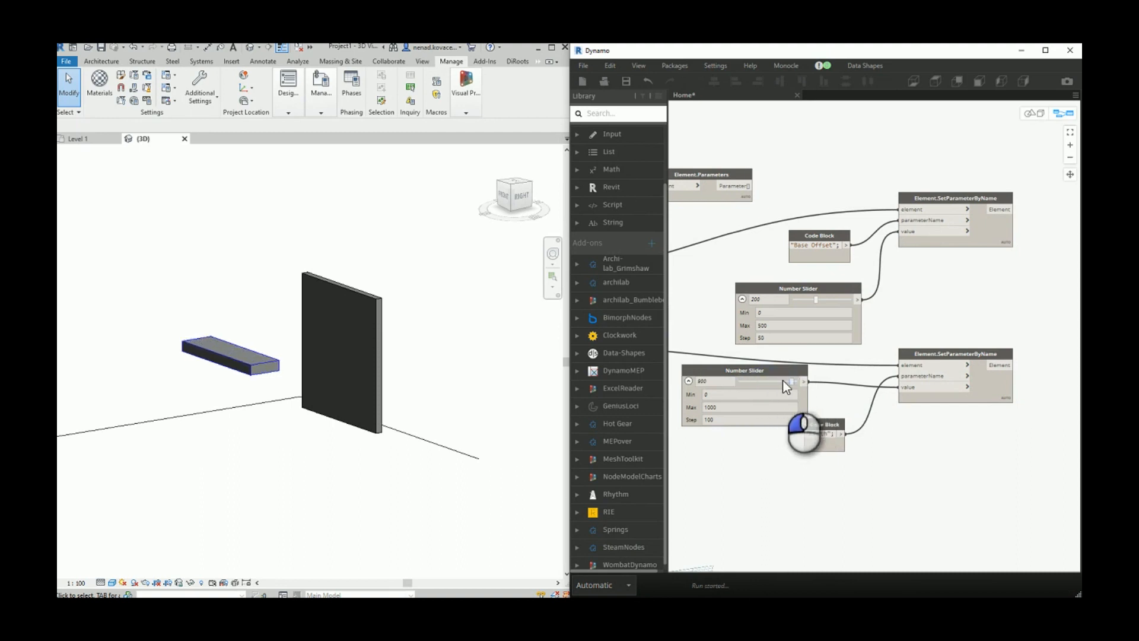
drag(798, 381, 785, 381)
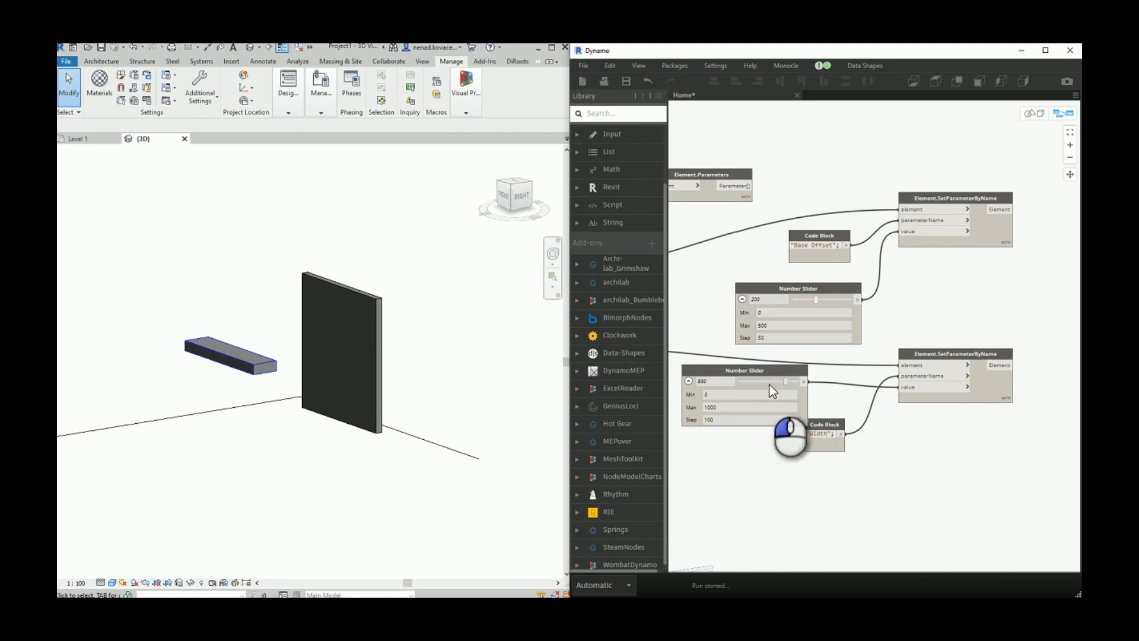
drag(784, 381, 799, 381)
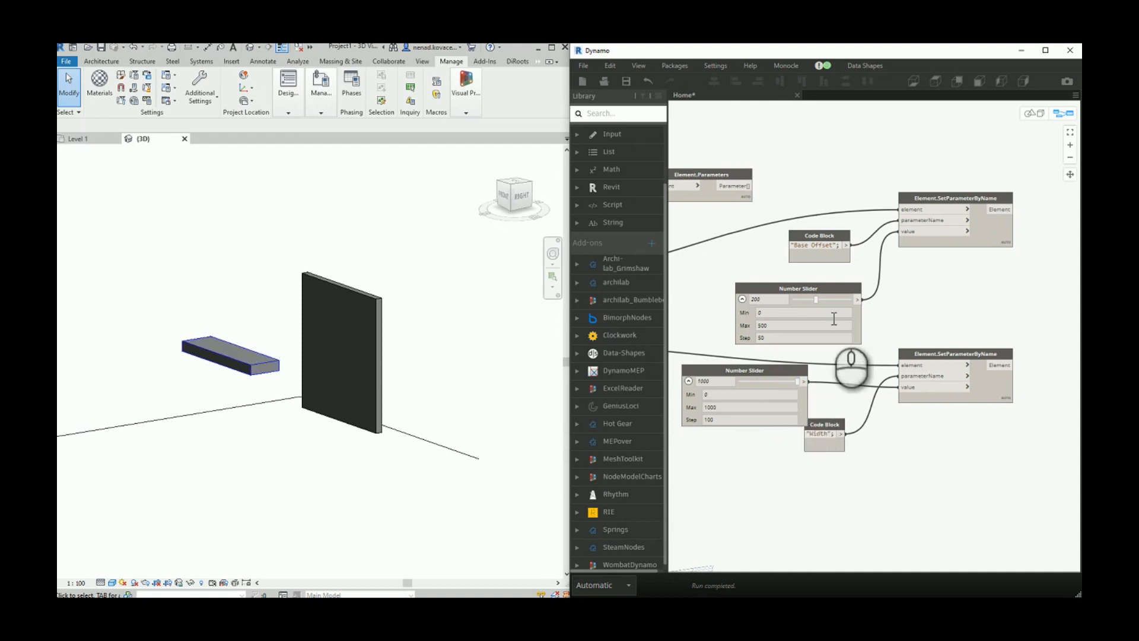
drag(815, 299, 798, 299)
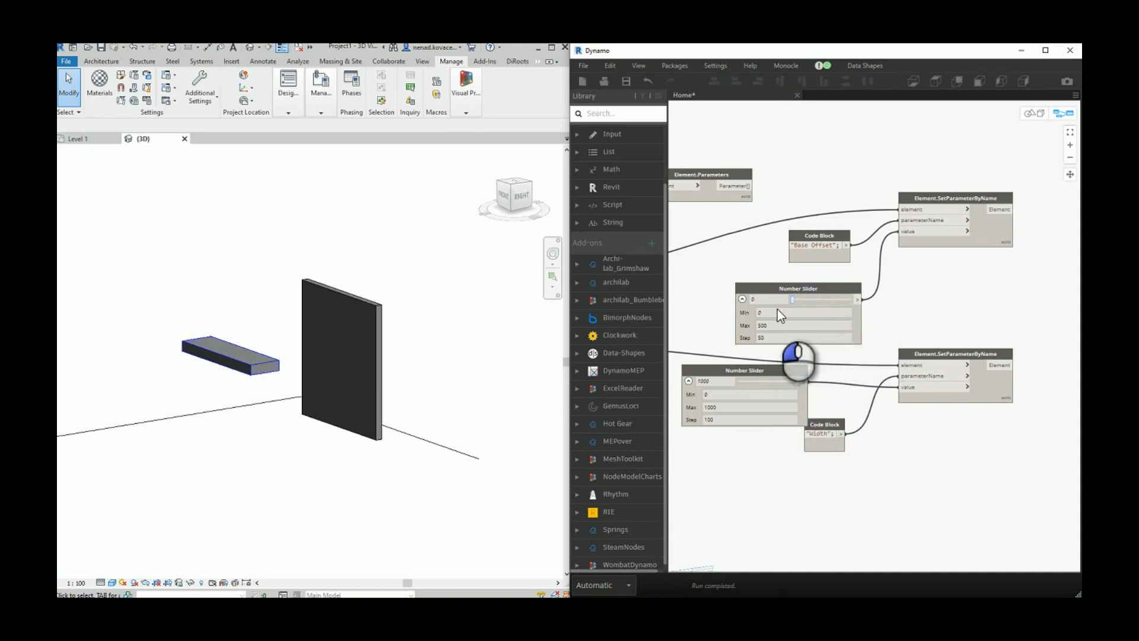
drag(791, 299, 818, 299)
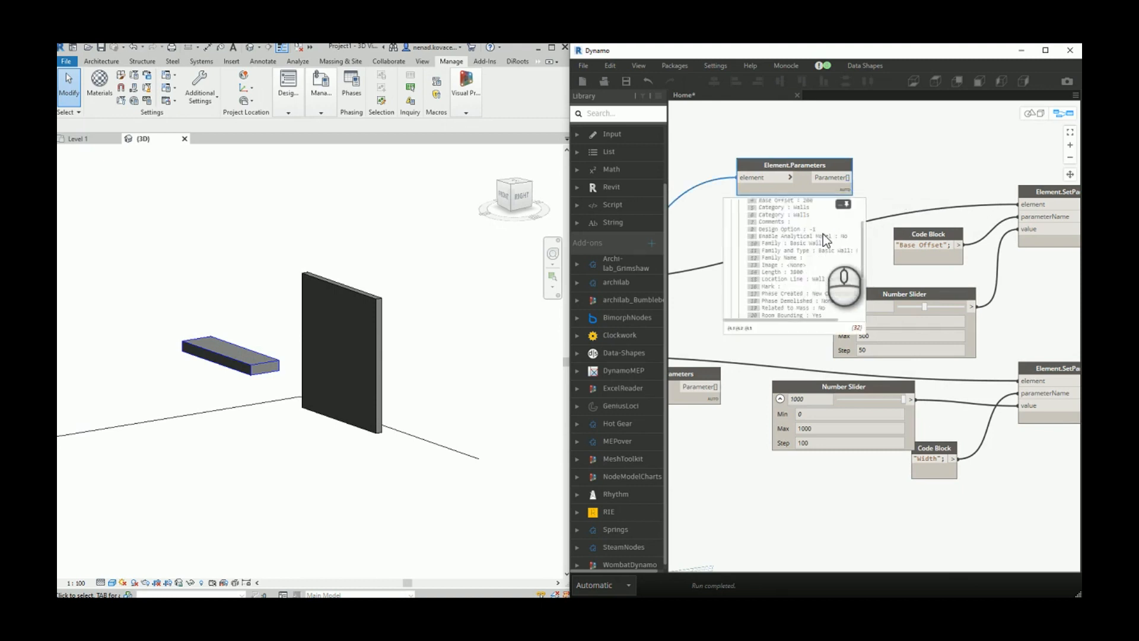
Step: Change the wall Code Block to "Unconnected Height", dismiss Revit's error and limit the slider to 50–3000
scroll(down, 3)
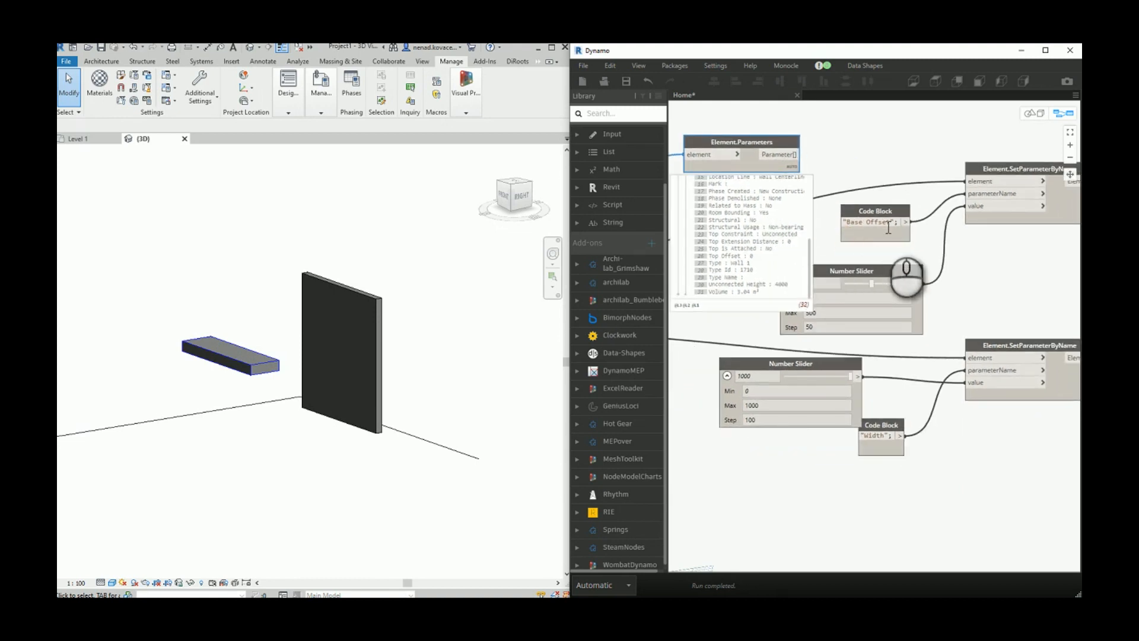
double_click(869, 221)
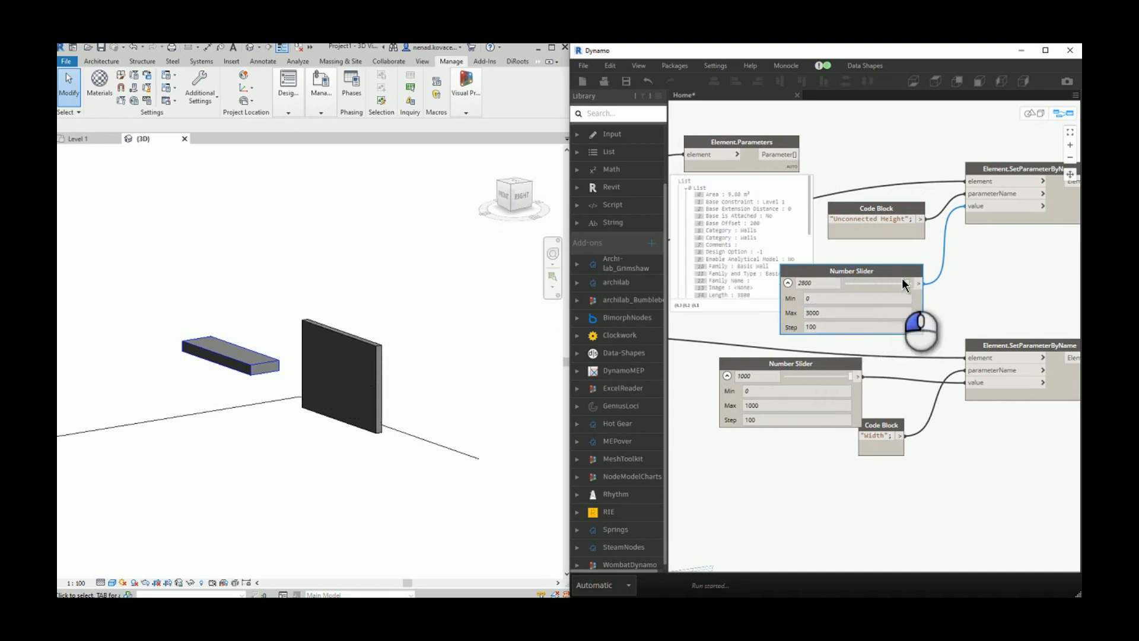
drag(908, 283, 850, 283)
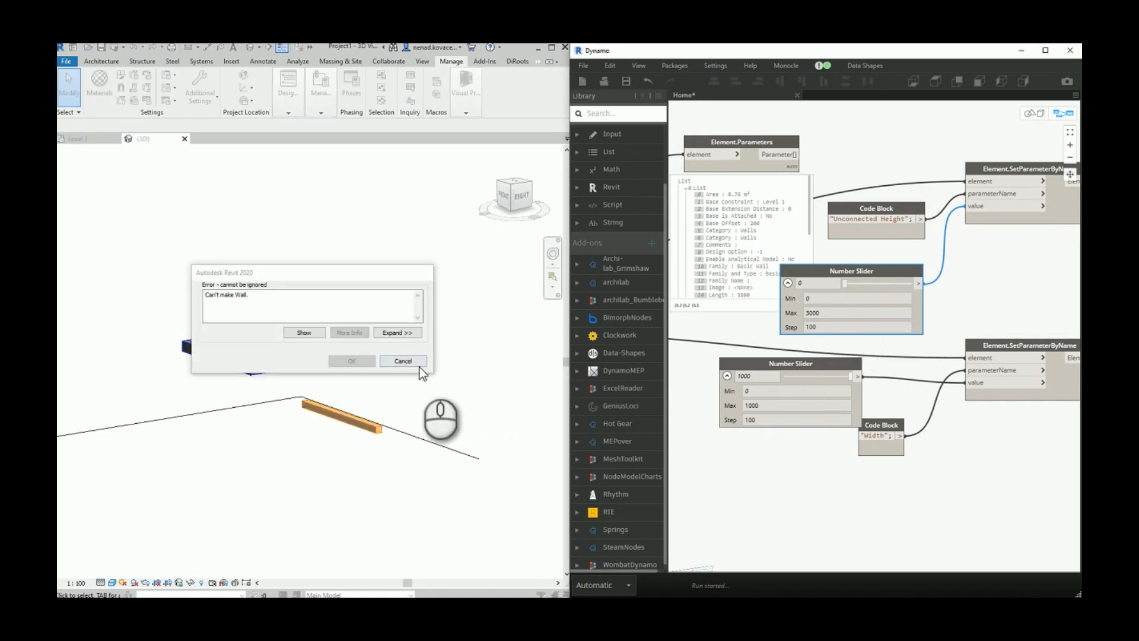
click(403, 361)
text(50)
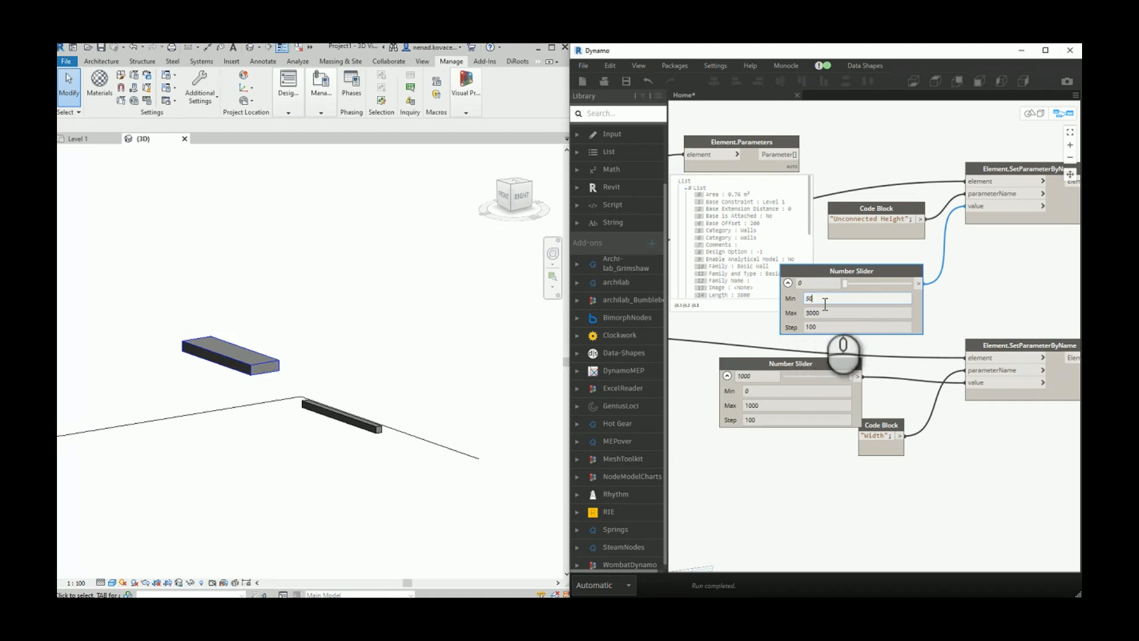
drag(843, 282, 846, 282)
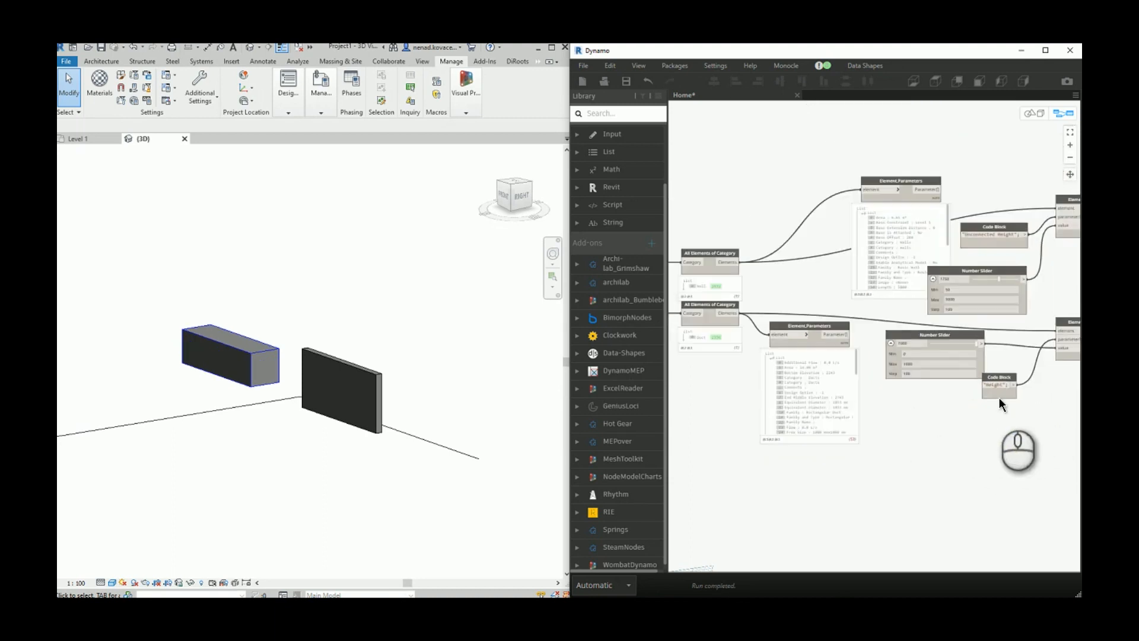
Step: Drag the duct Height slider to raise the duct in the Revit model
drag(937, 343, 977, 343)
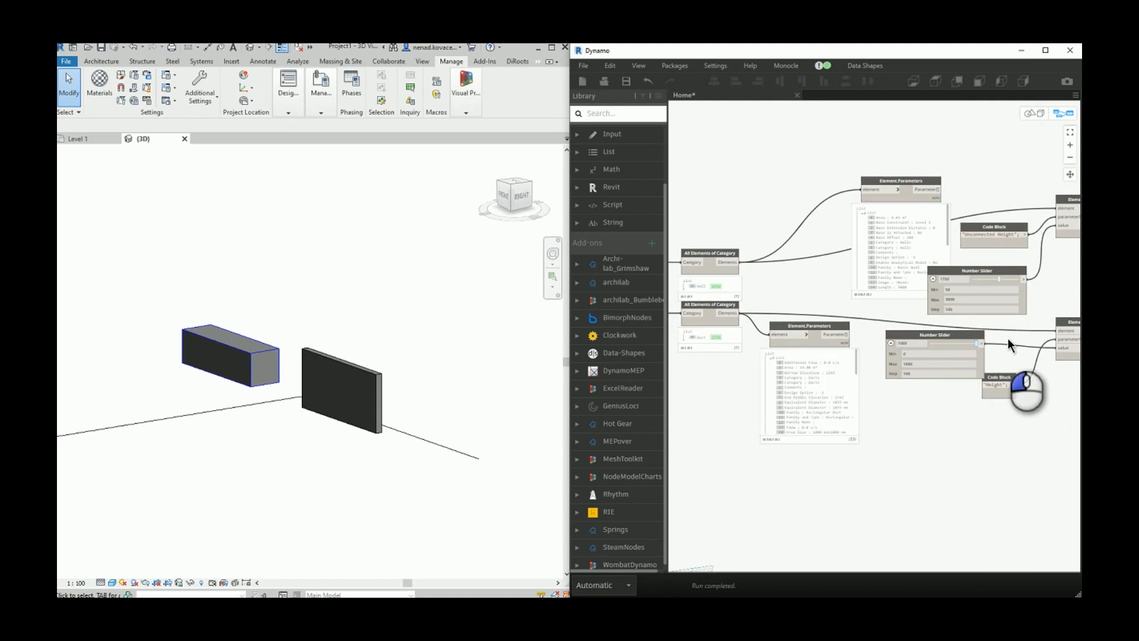
click(1049, 51)
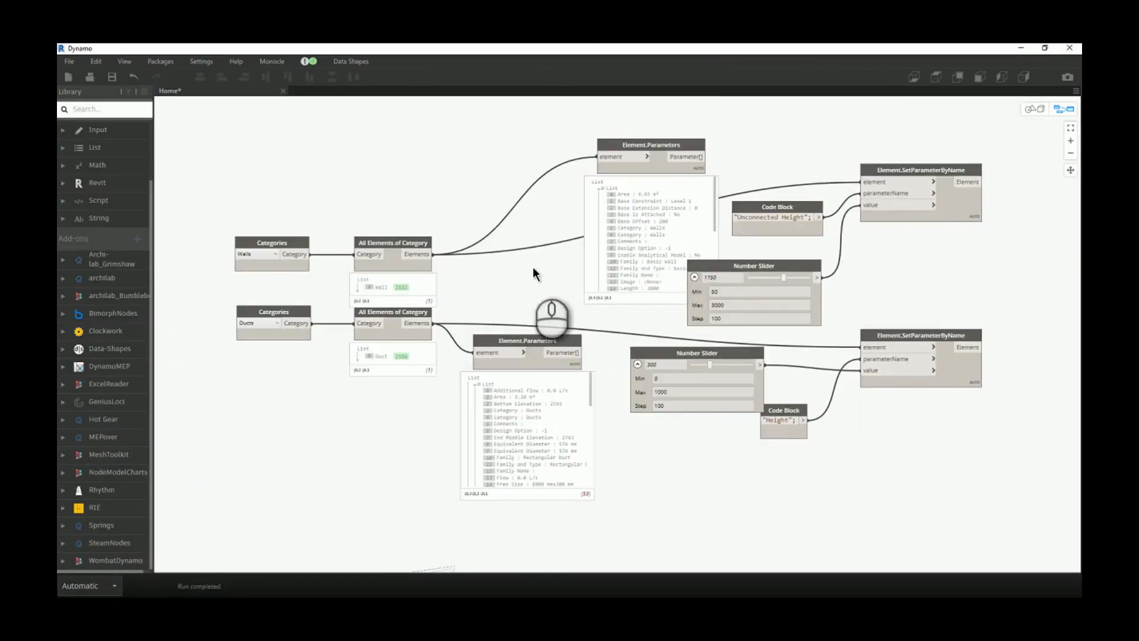